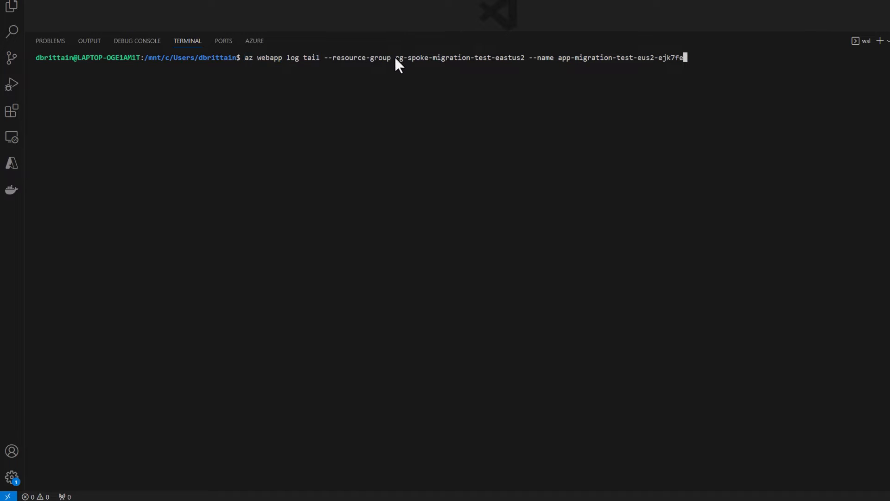
Step: Open the Logs card and choose the log-migration-test-eus2 workspace
double_click(458, 57)
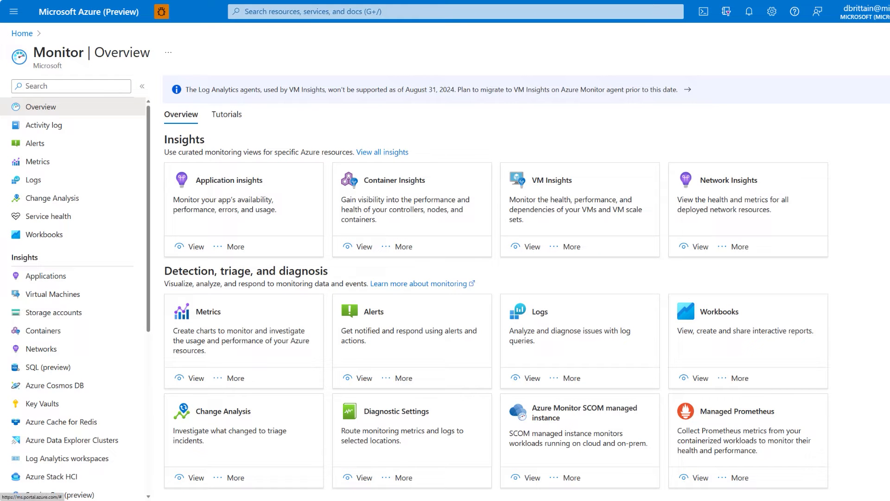
mouse_move(483, 238)
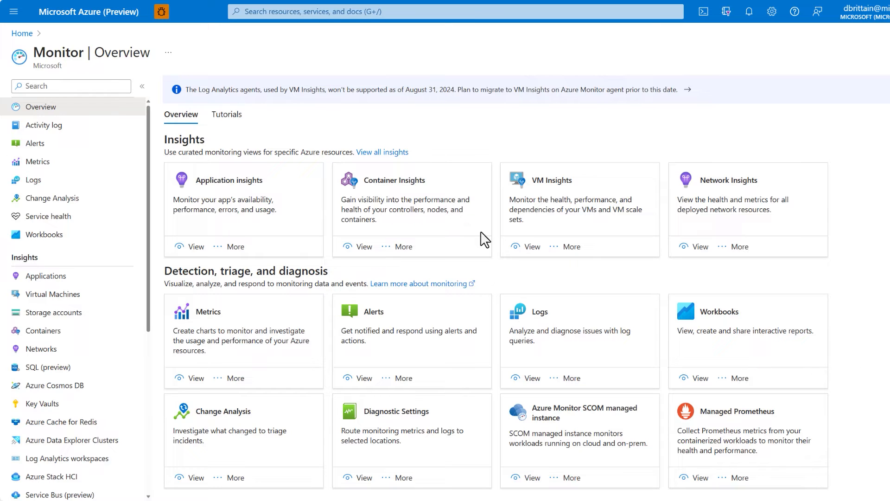
mouse_move(289, 190)
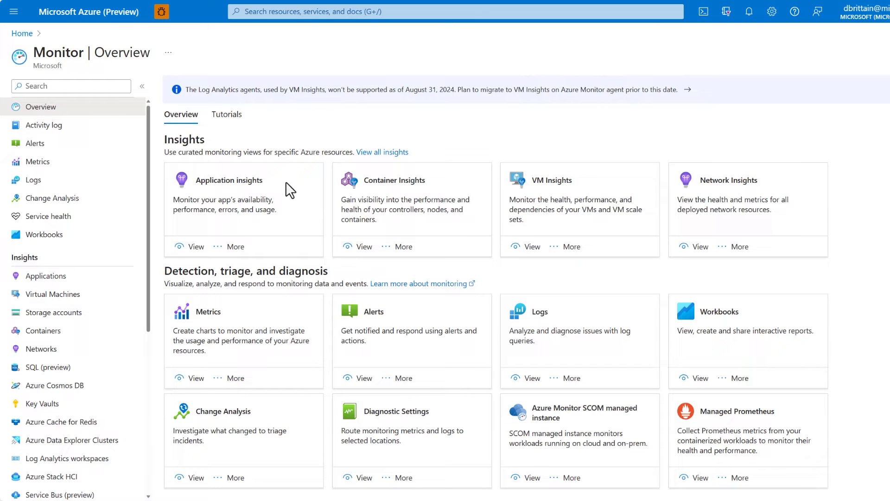
double_click(176, 283)
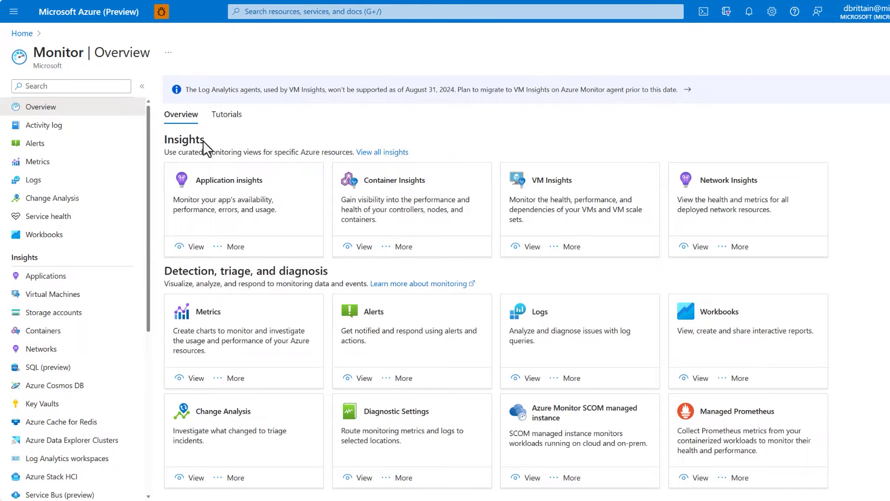
double_click(184, 139)
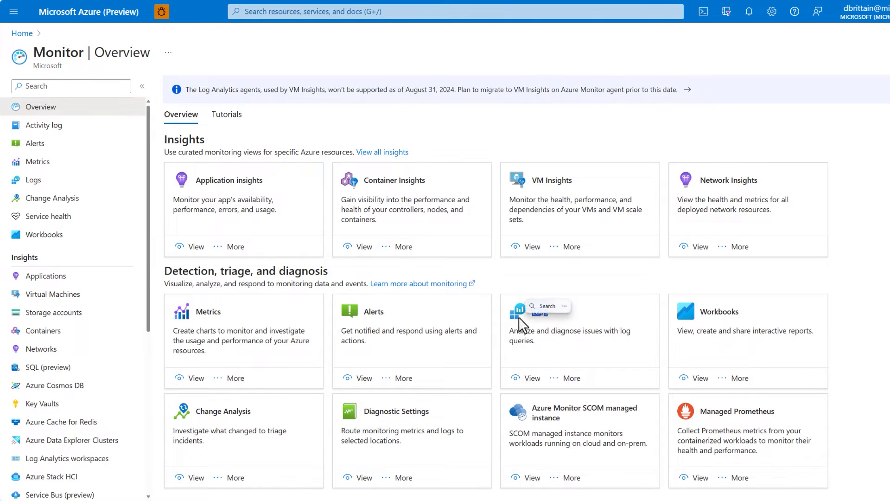
mouse_move(502, 284)
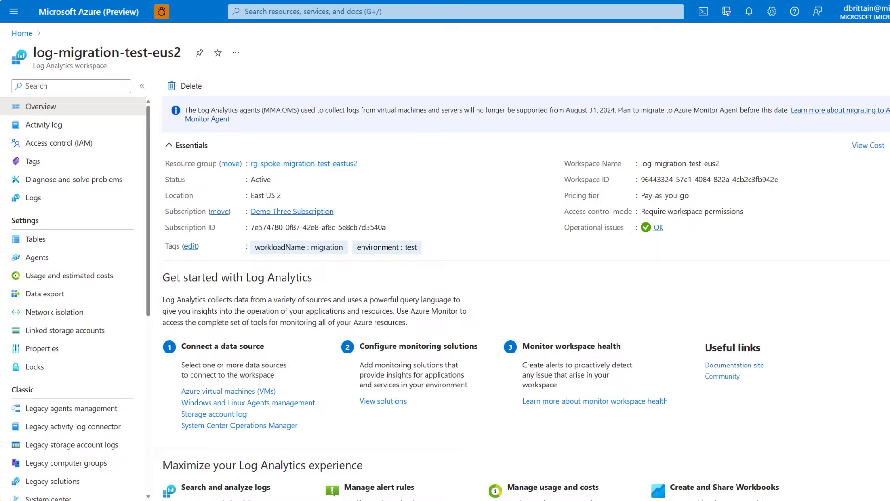
mouse_move(493, 286)
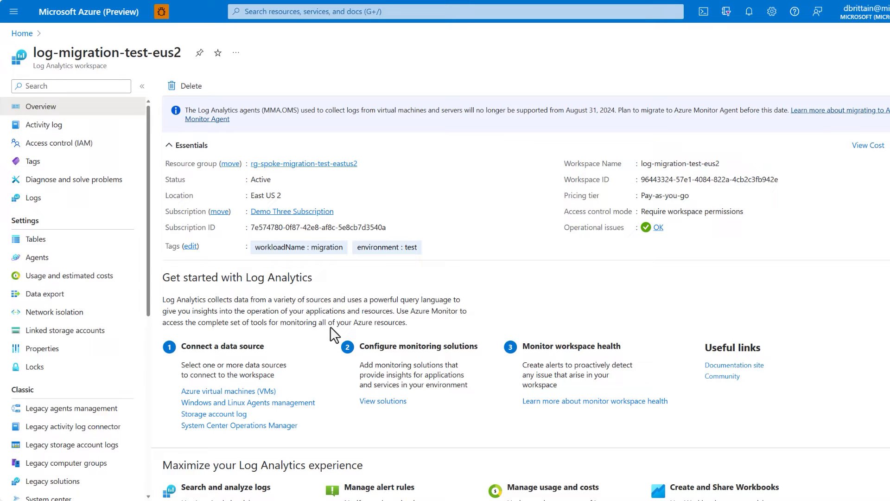
mouse_move(306, 327)
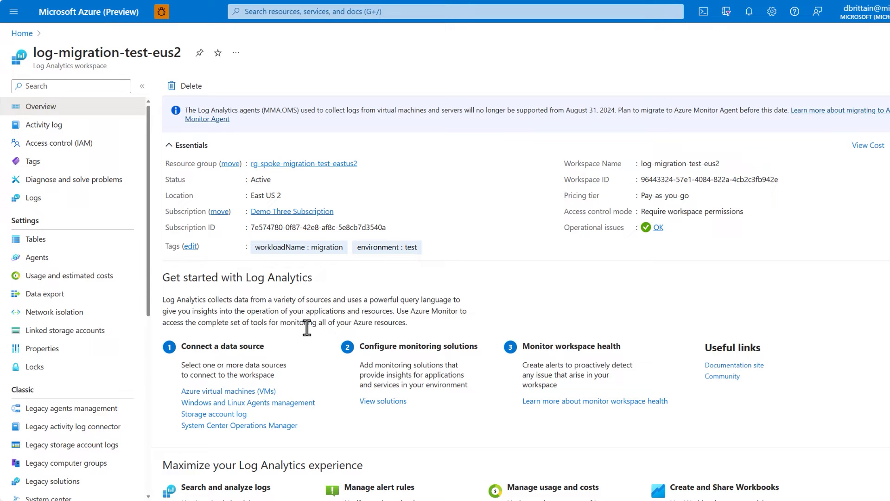
mouse_move(254, 324)
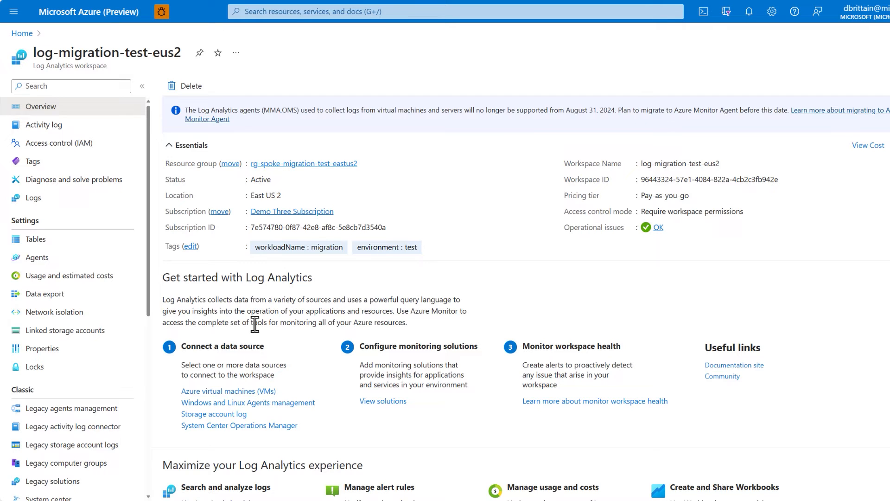
Step: Open the log-migration-test-eus2 workspace's Logs page with its example queries gallery
left_click(33, 197)
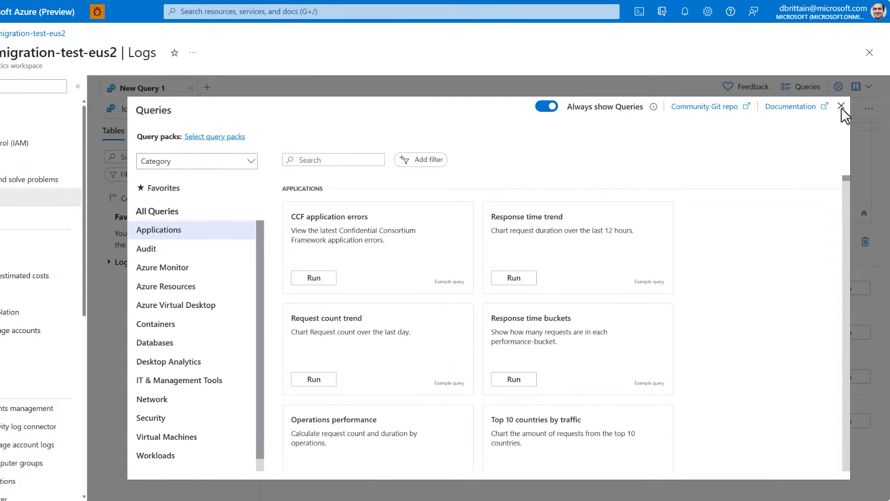
Step: Run AppServiceConsoleLogs | where Level == "Error" and expand the first result row
left_click(840, 106)
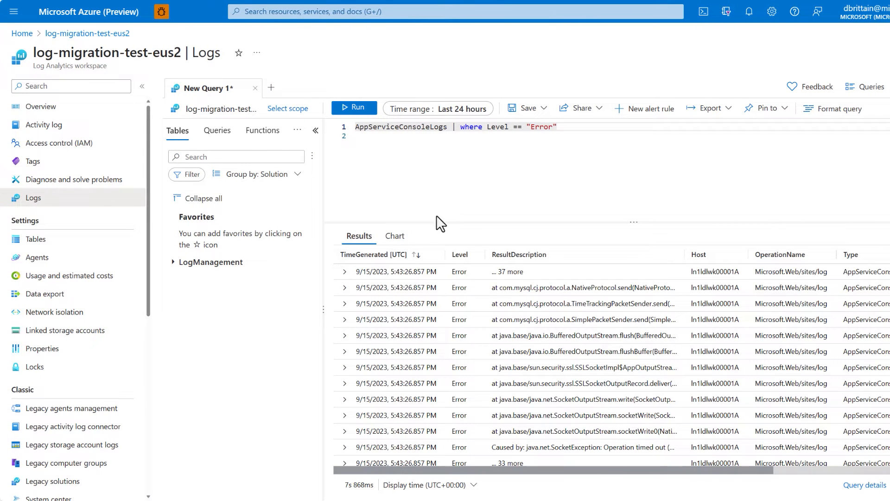
left_click(395, 287)
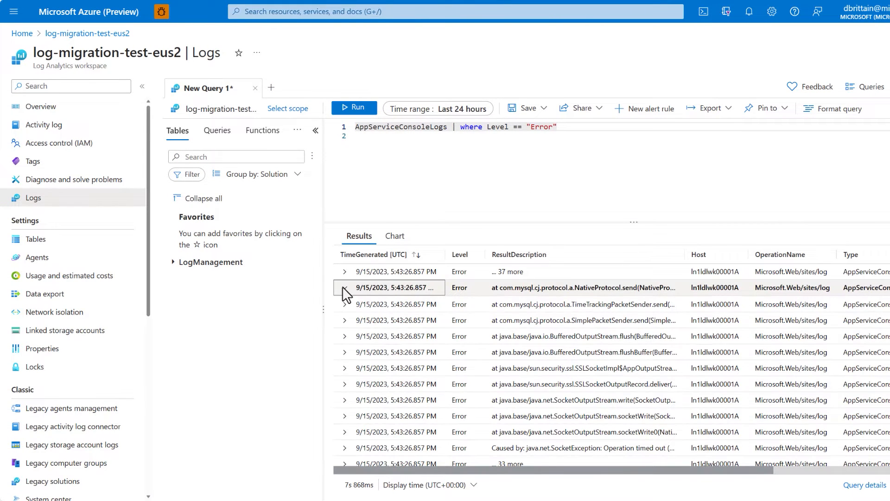
left_click(345, 287)
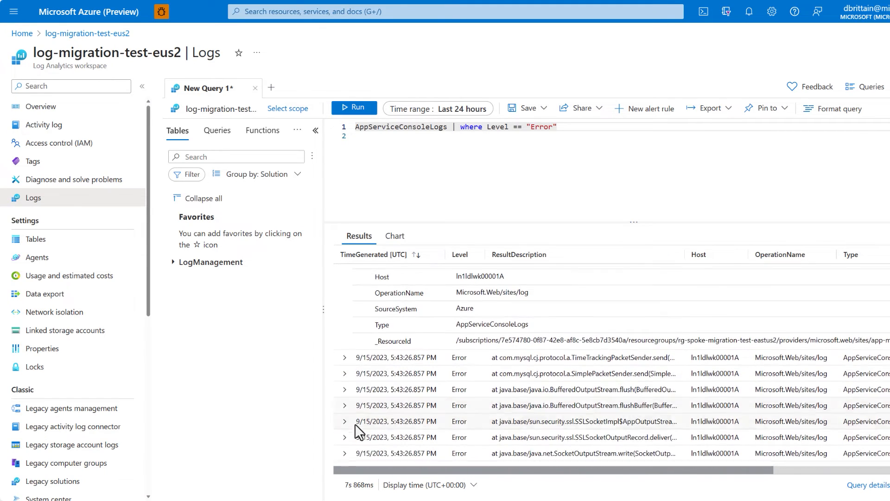
scroll("down", 3)
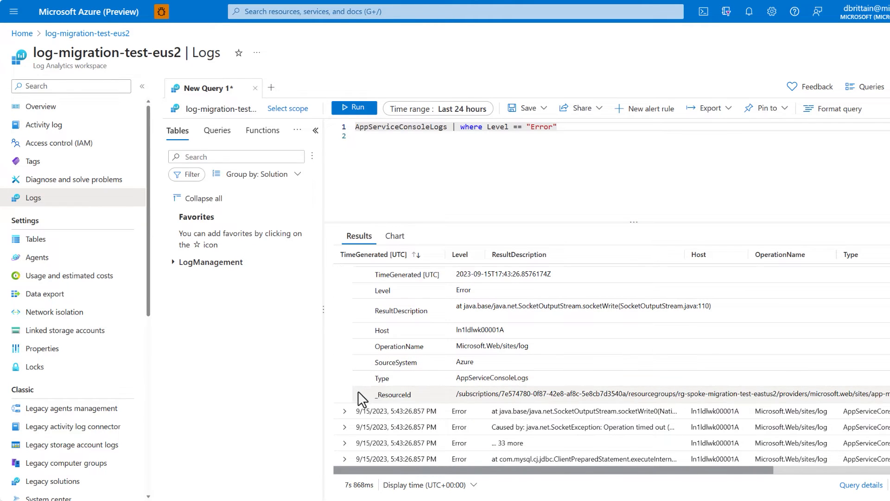
scroll("down", 3)
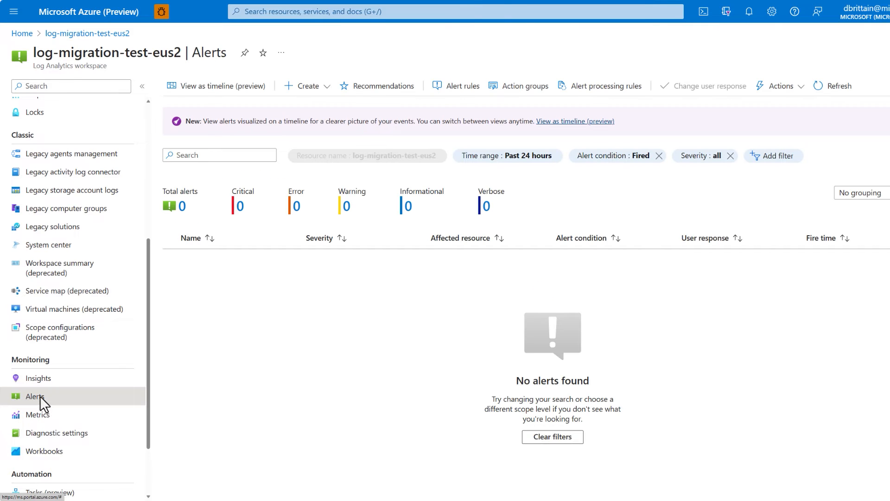
mouse_move(323, 266)
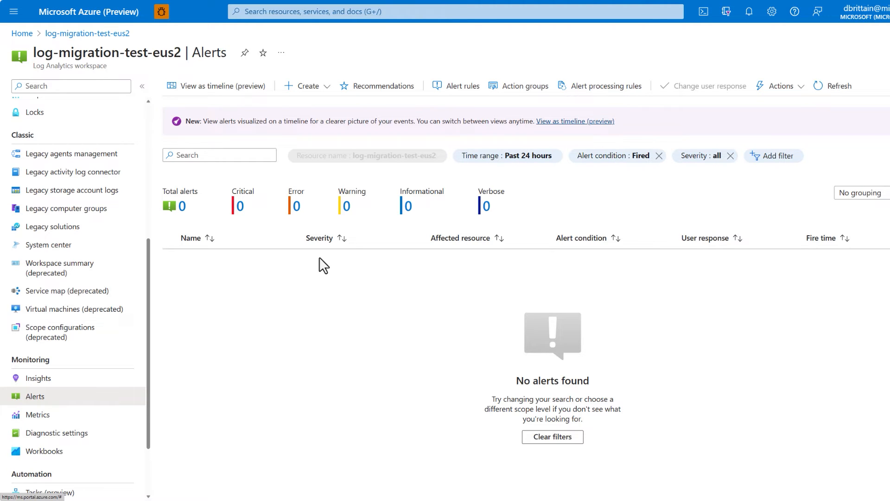
Step: From the empty Alerts page, start a new alert rule via Create > Alert rule
left_click(305, 86)
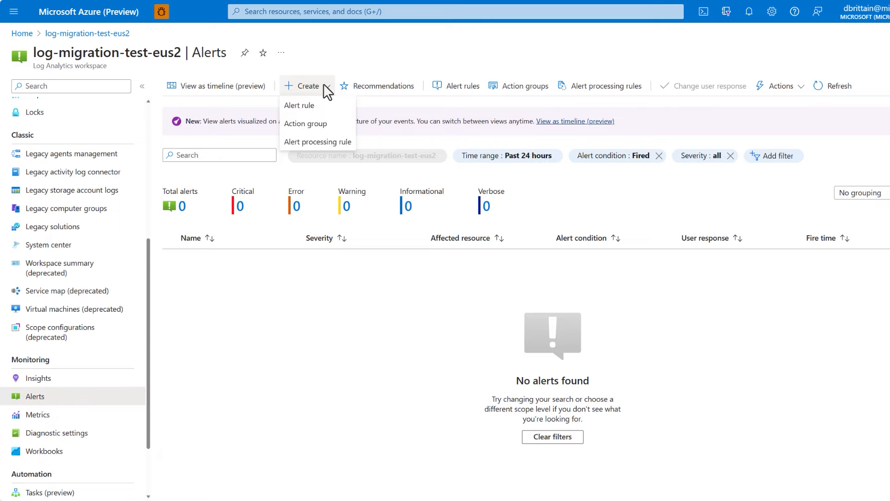
left_click(299, 105)
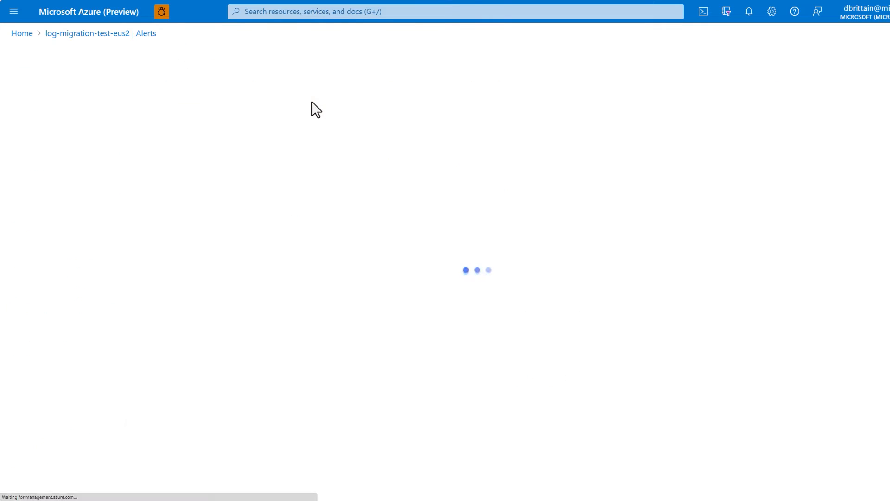
Step: Set the error-log alert condition to Greater than threshold 1, then review and create
left_click(298, 142)
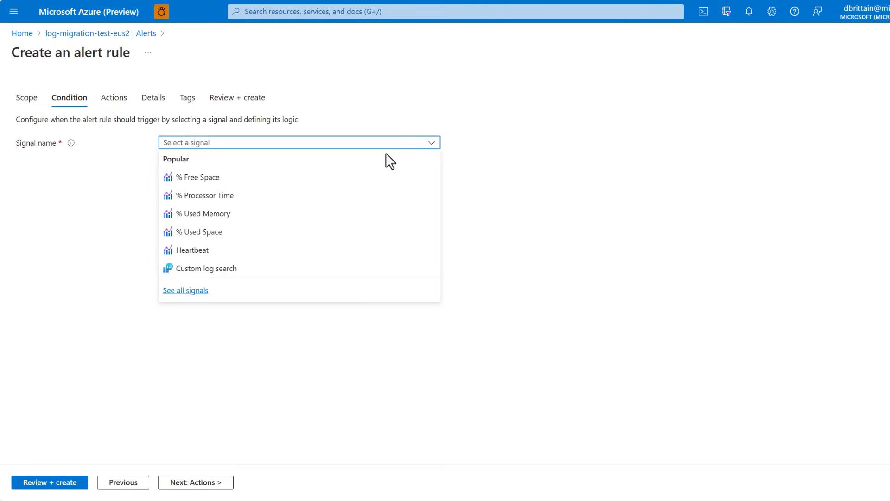
left_click(205, 267)
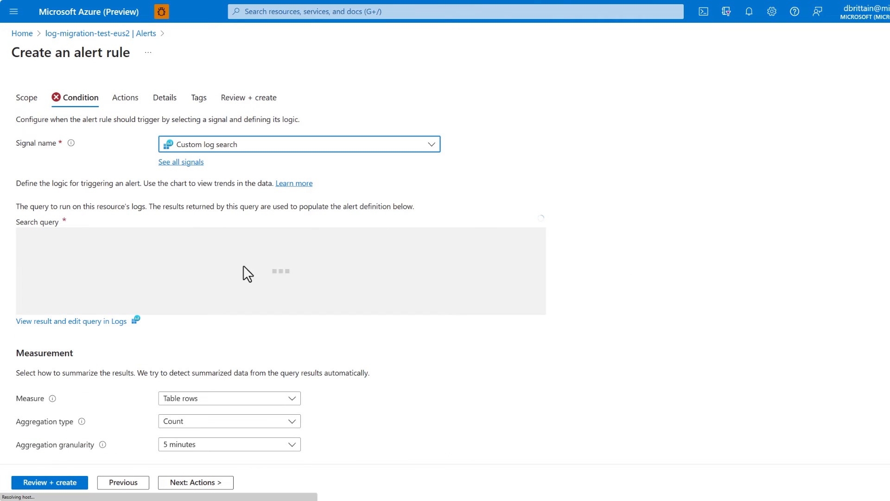
left_click(71, 320)
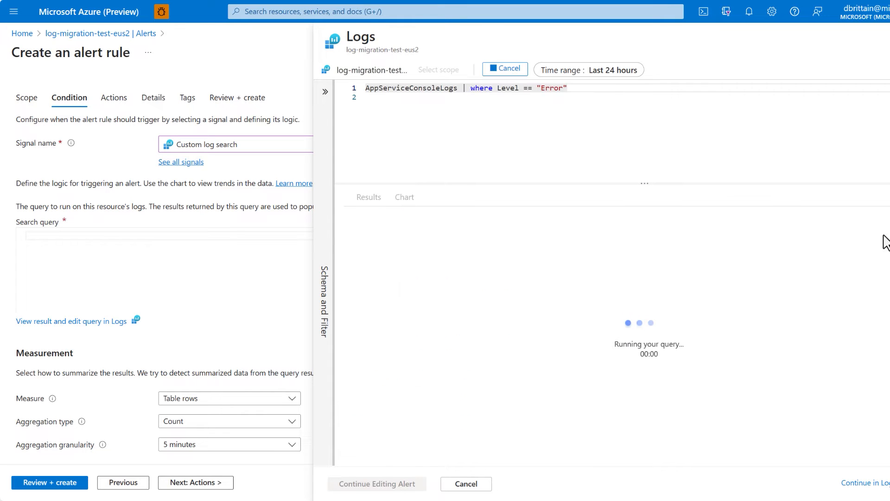
mouse_move(607, 153)
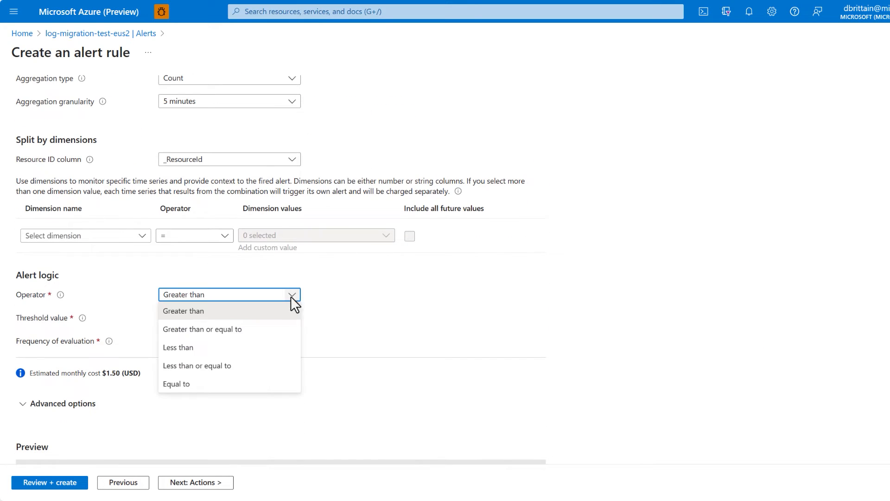
type("1")
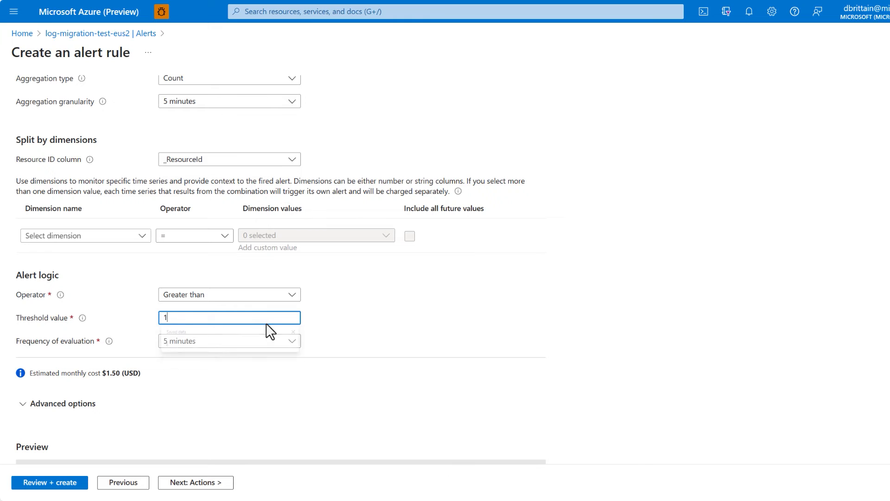
scroll("down", 3)
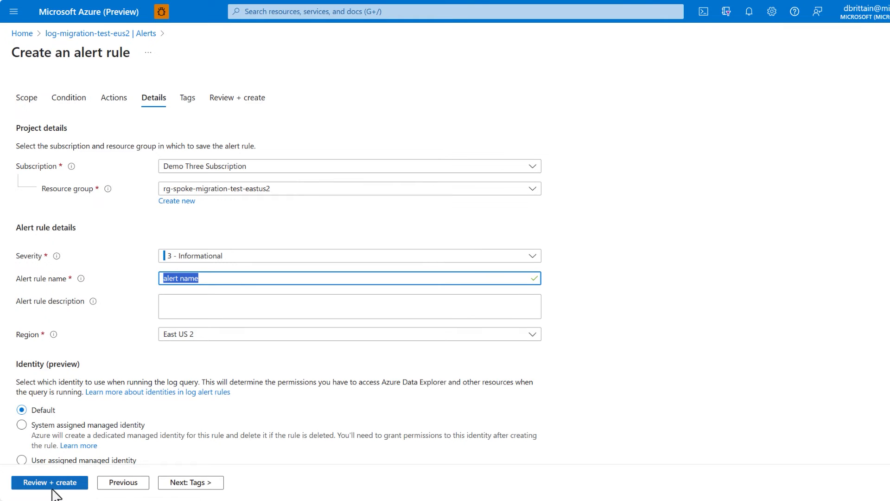
left_click(49, 482)
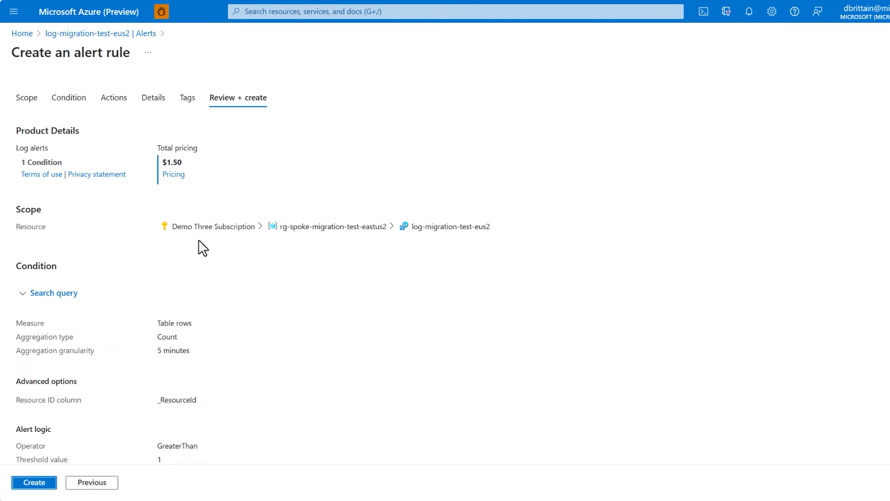
left_click(34, 482)
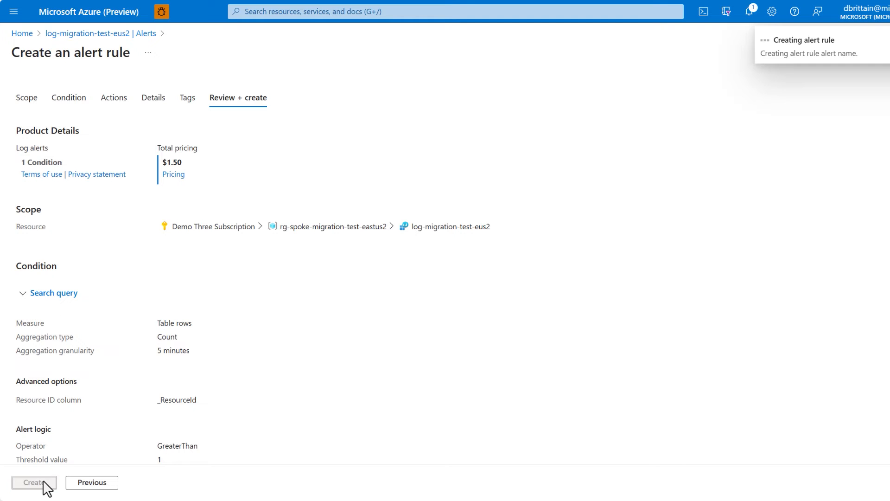
Step: Open the appi-app-migration-test-eus2-ejk7fe Application Insights overview and its application map
left_click(32, 482)
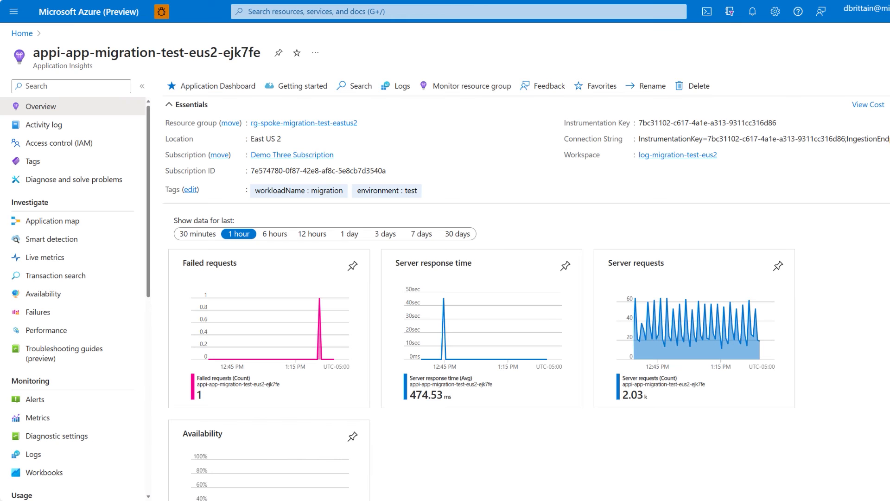
mouse_move(484, 184)
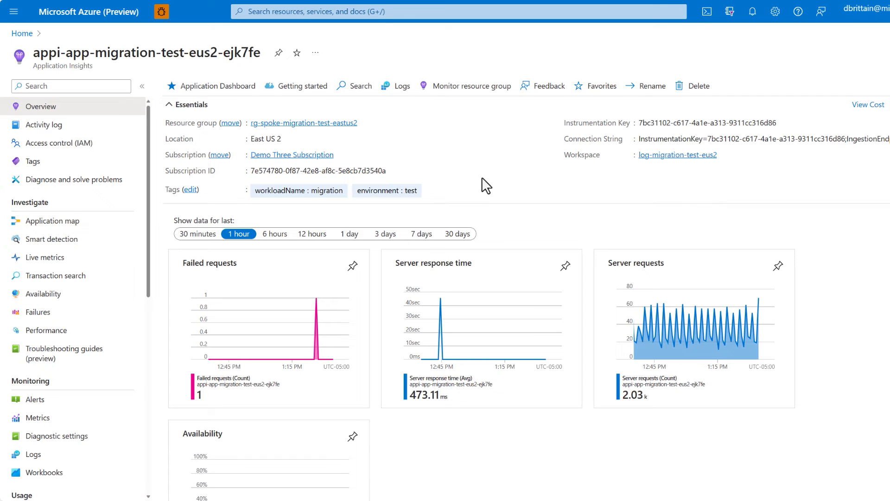
mouse_move(490, 187)
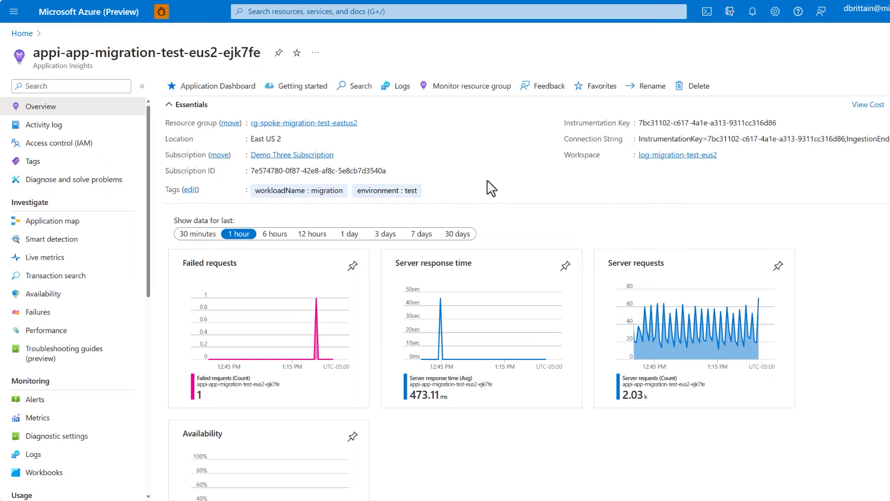
mouse_move(600, 241)
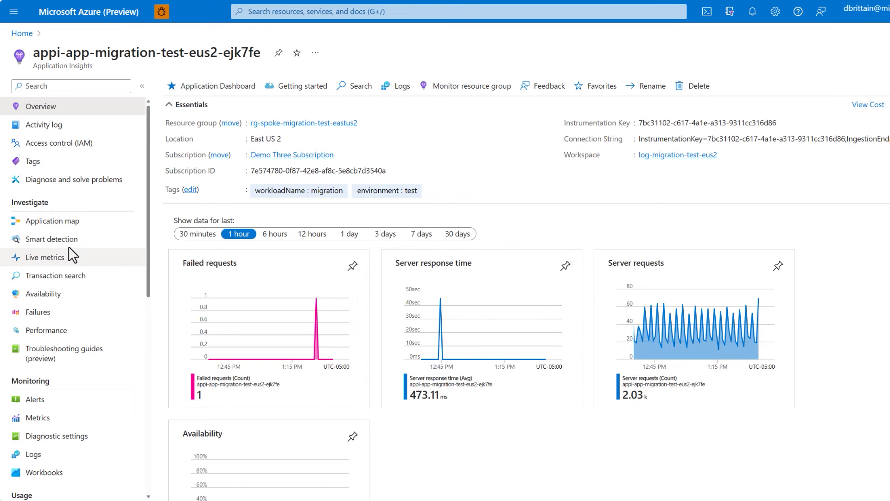
mouse_move(47, 329)
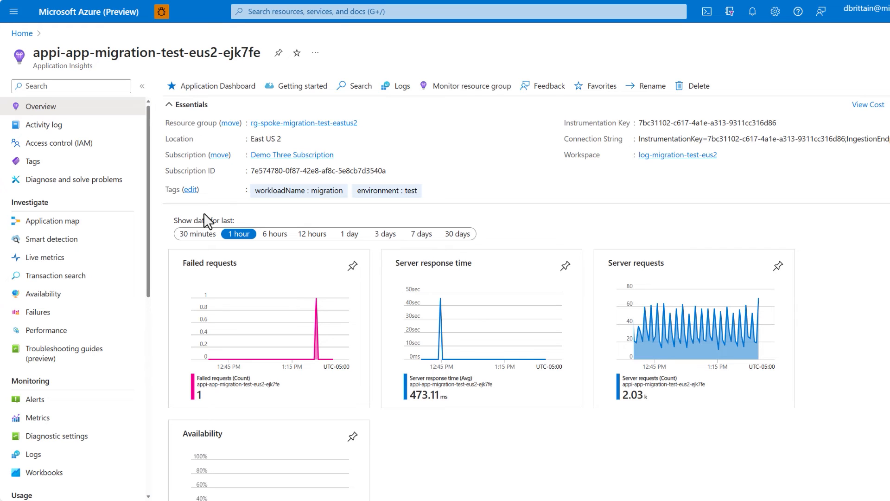
left_click(52, 220)
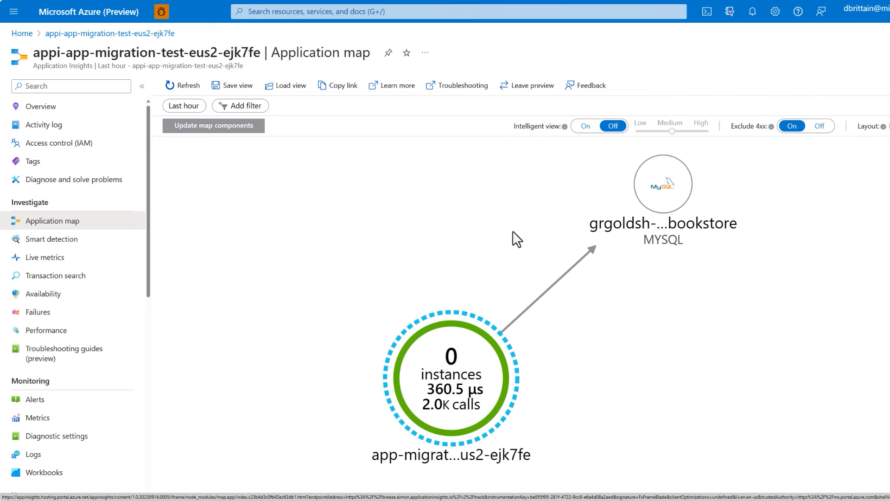
Step: Select the web app node on the map and open its Performance details
left_click(450, 374)
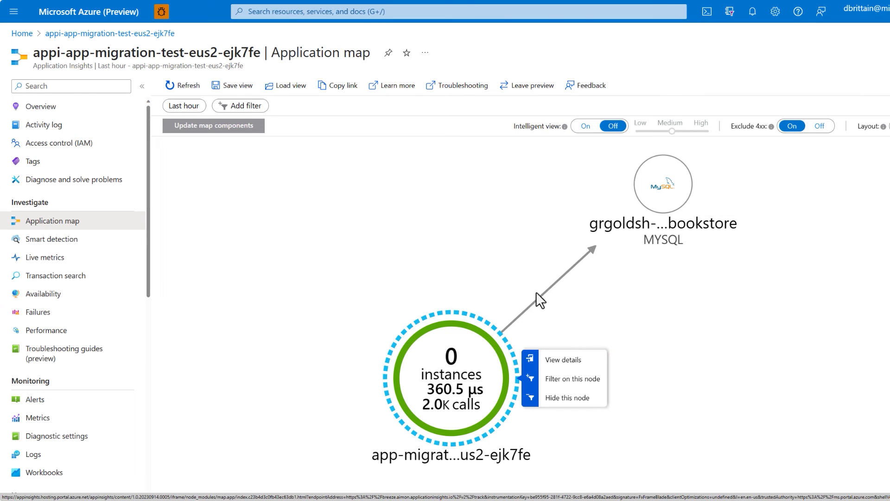
left_click(46, 330)
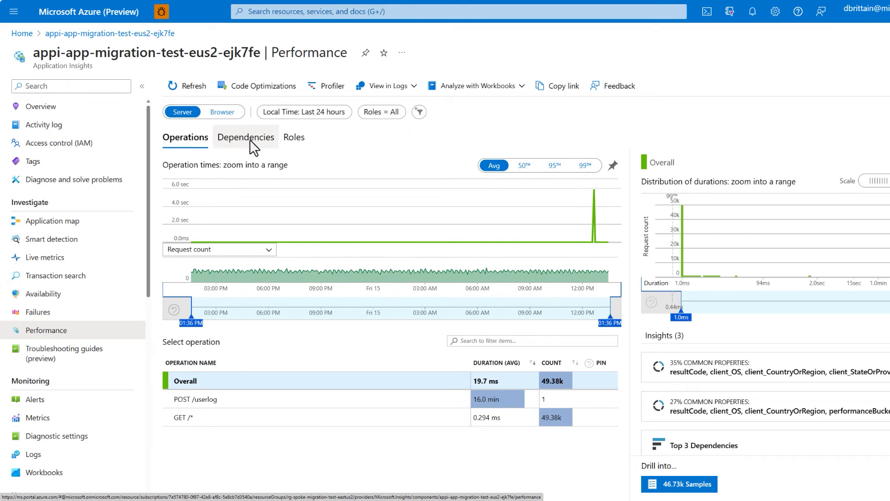
Step: Inspect the 16-minute failing MySQL dependency sample, then open Live metrics
left_click(245, 137)
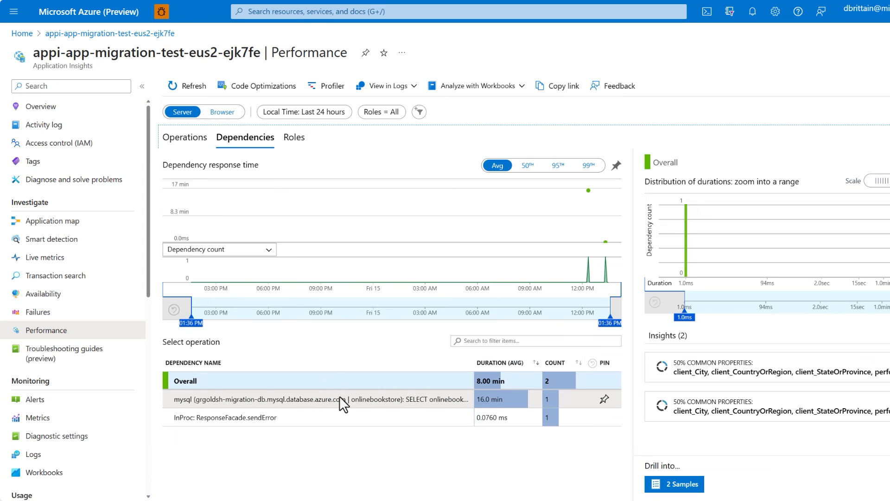
left_click(318, 398)
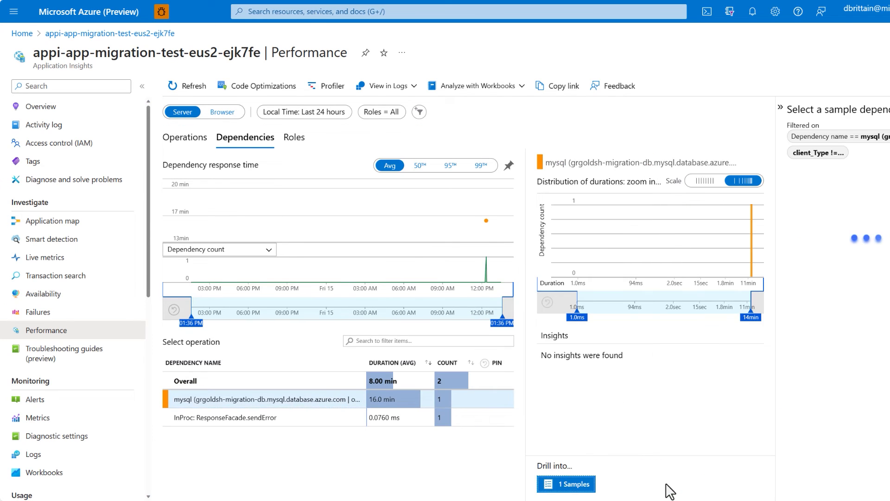
left_click(566, 484)
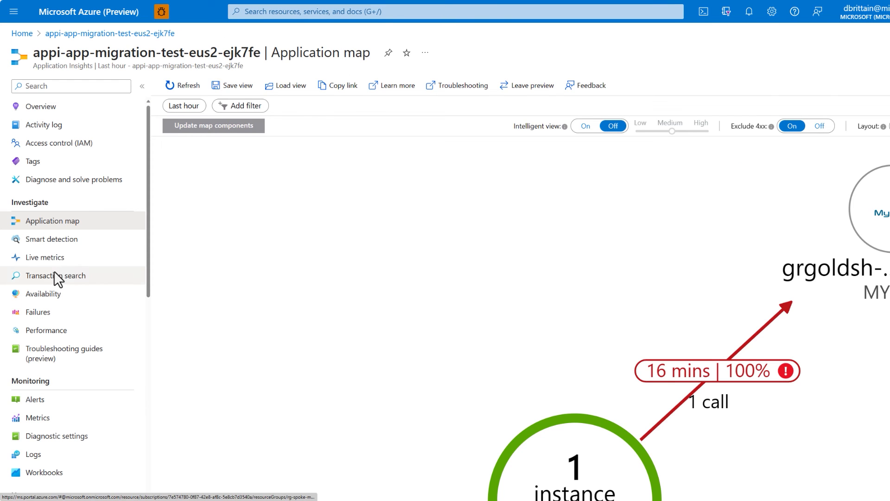
left_click(44, 256)
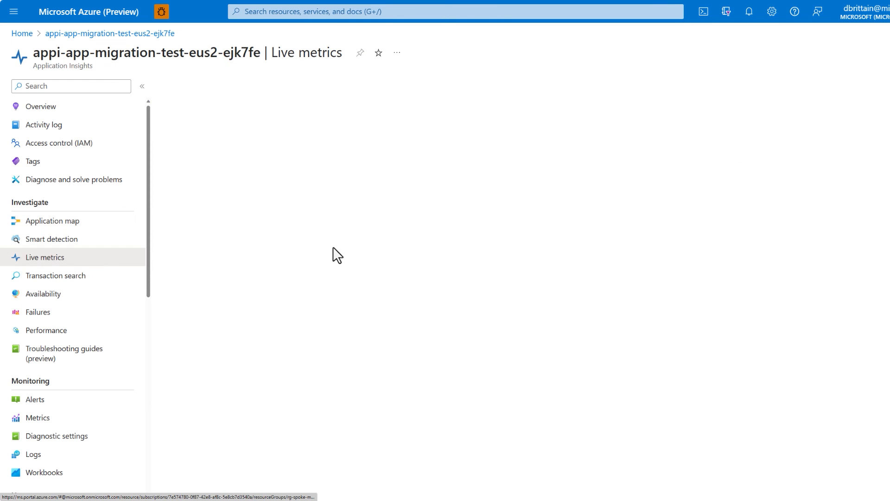